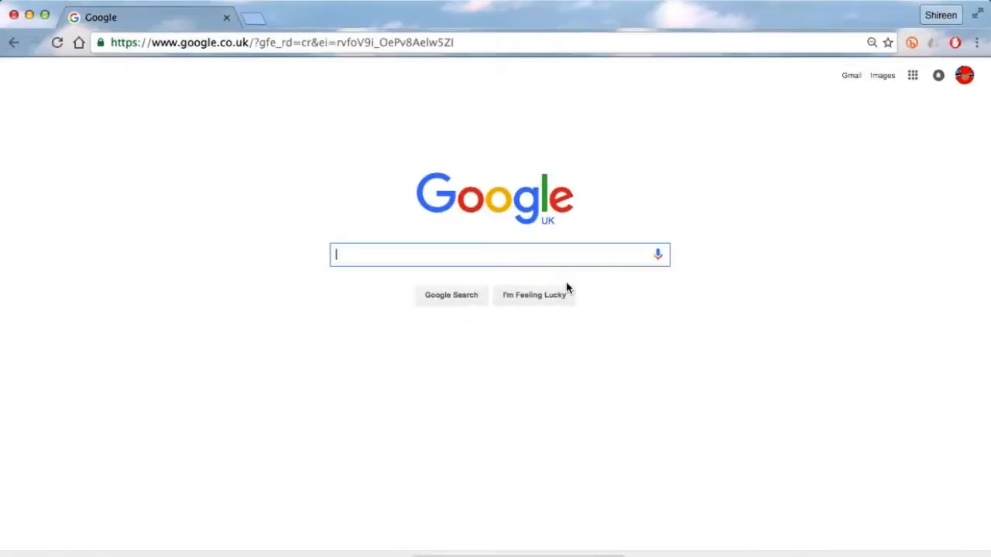
Search Google for 'feed', reach feed-the-beast.com and start the Curse.dmg launcher download.
{"action": "type", "text": "feed"}
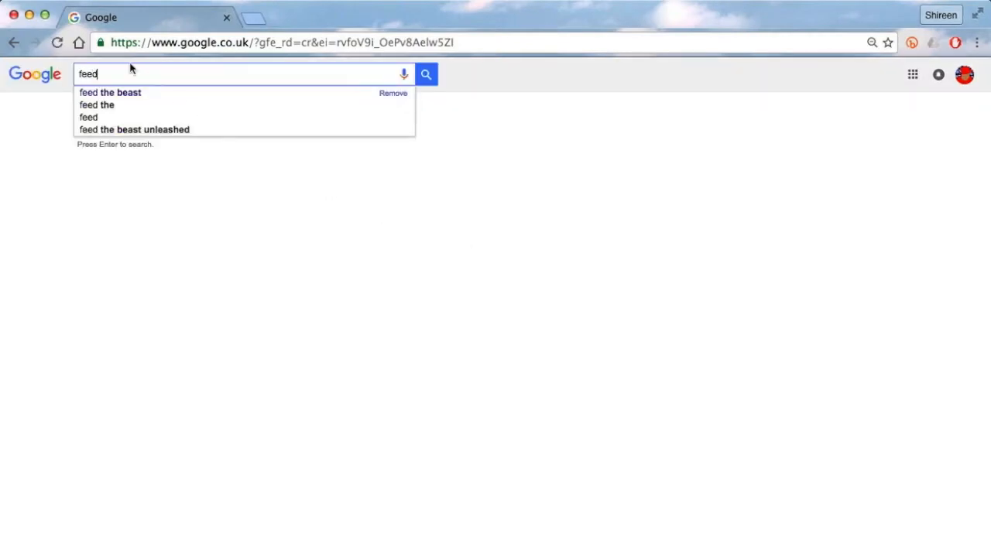
{"action": "left_click", "coordinate": [109, 93]}
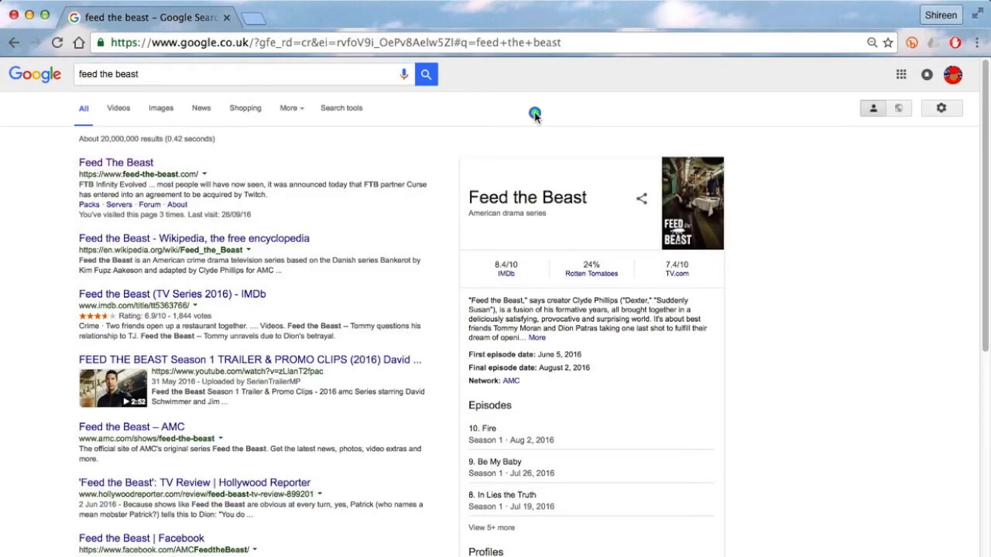
{"action": "left_click", "coordinate": [116, 163]}
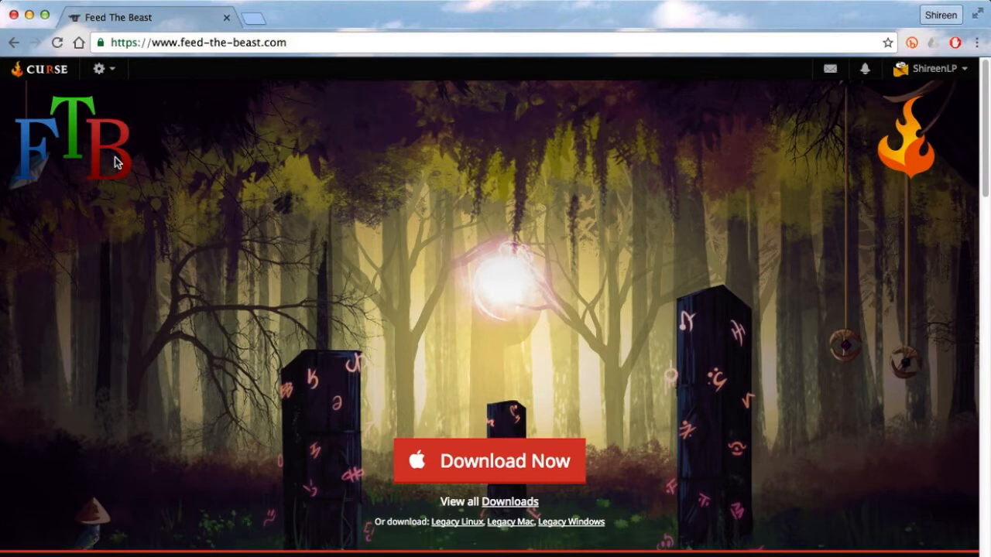
{"action": "mouse_move", "coordinate": [492, 476]}
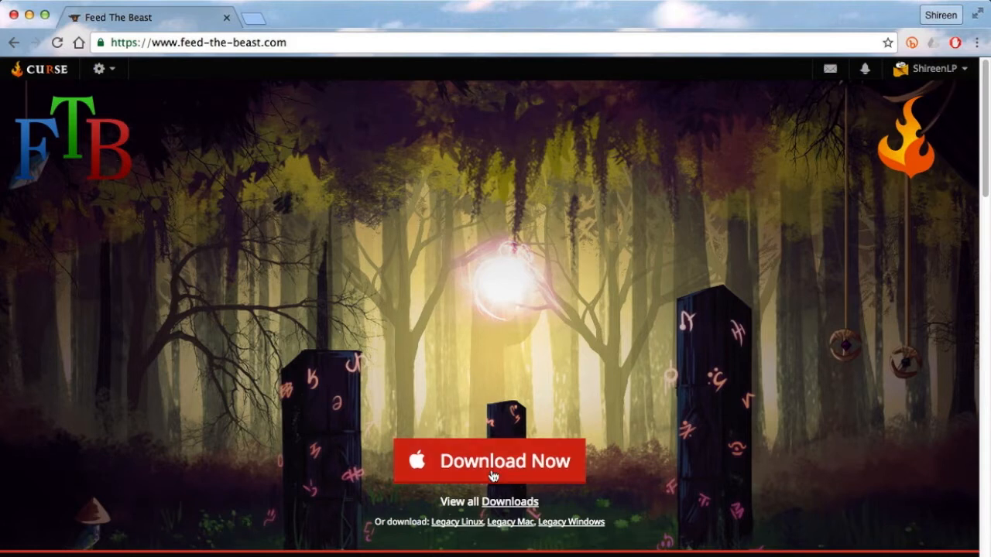
{"action": "left_click", "coordinate": [489, 461]}
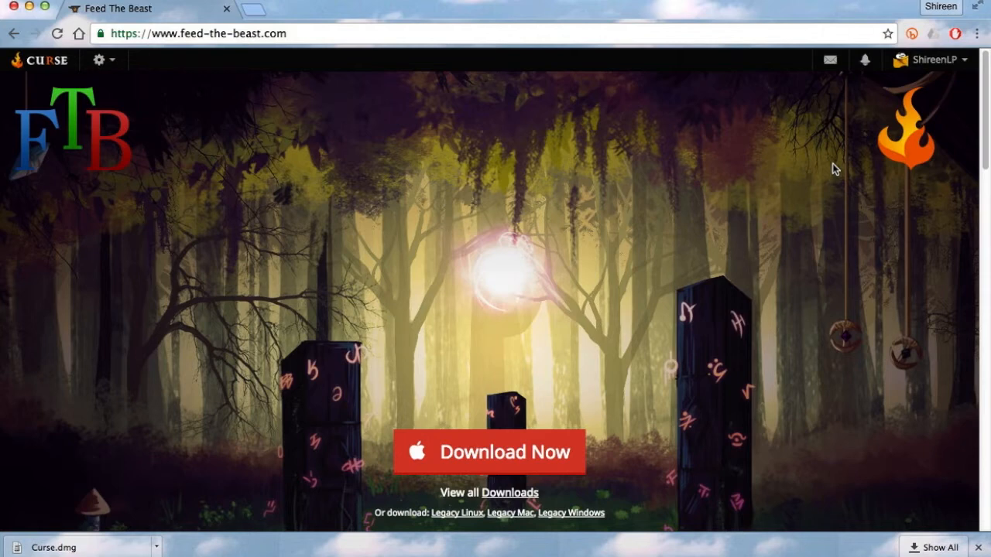
Show the finished Curse.dmg download in the Finder Downloads folder.
{"action": "left_click", "coordinate": [263, 381]}
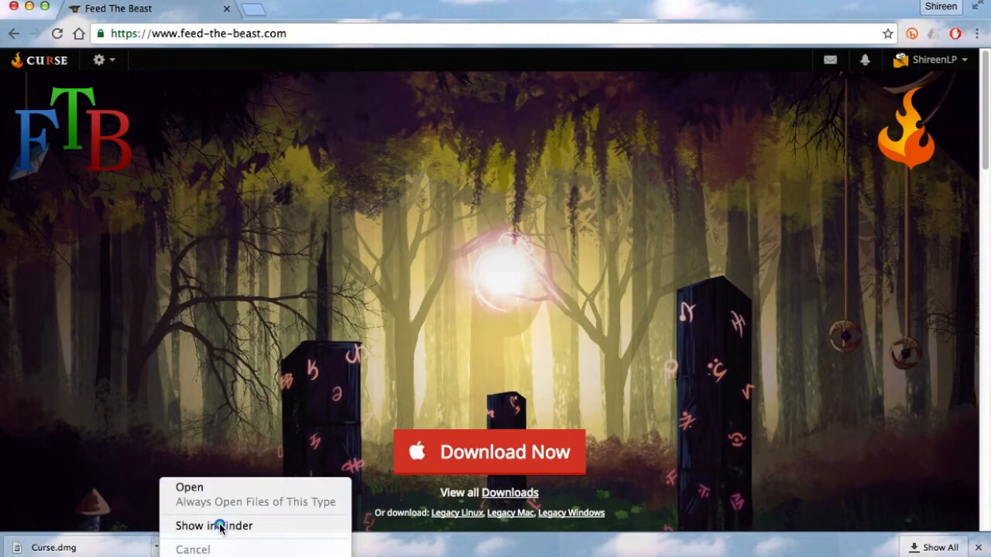
{"action": "left_click", "coordinate": [214, 527]}
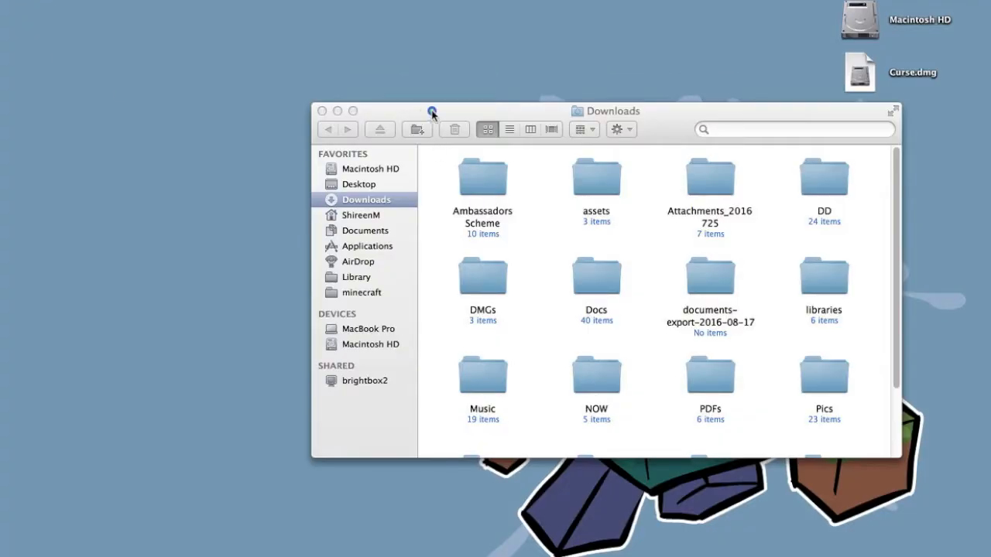
Mount Curse.dmg, install Curse to Applications and launch it to its login screen.
{"action": "left_click", "coordinate": [322, 111]}
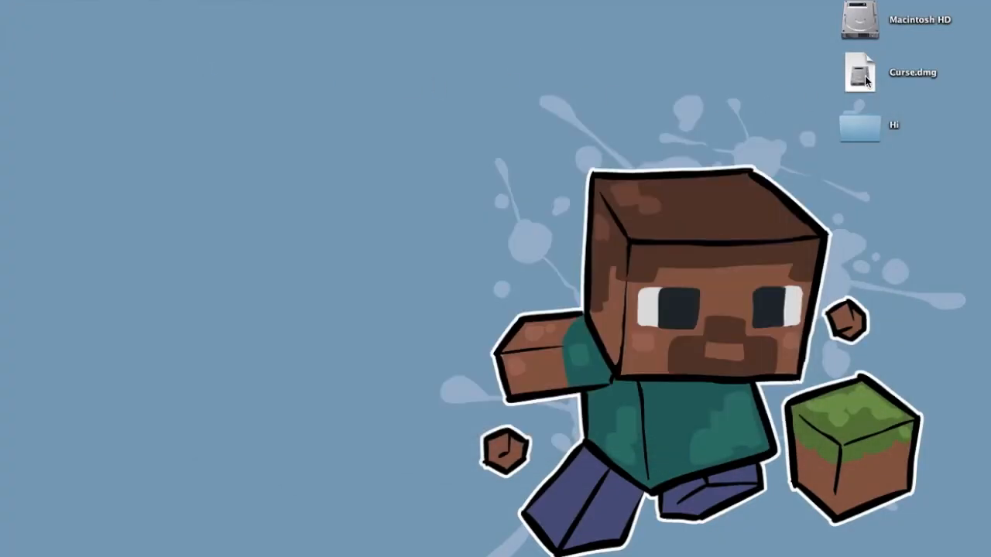
{"action": "double_click", "coordinate": [858, 73]}
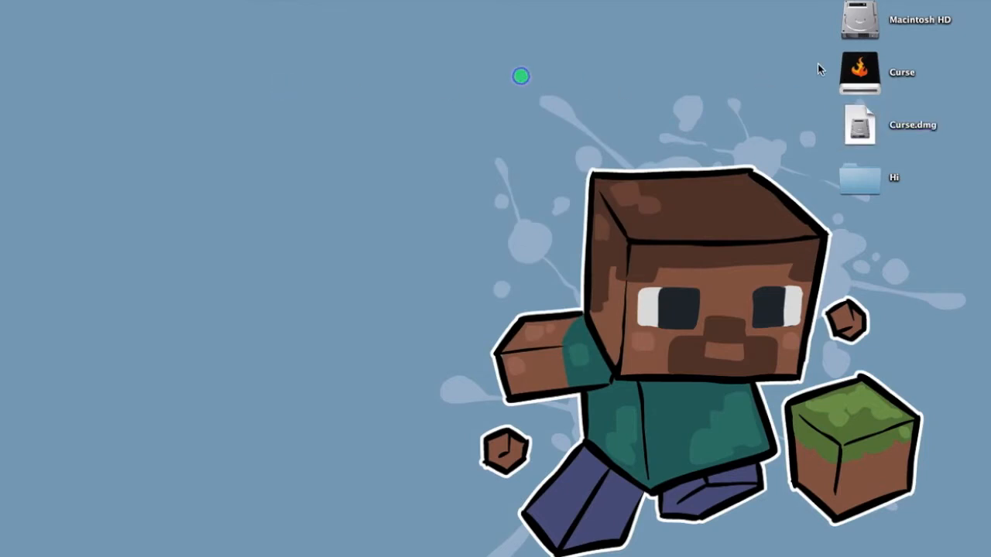
{"action": "left_click", "coordinate": [860, 71]}
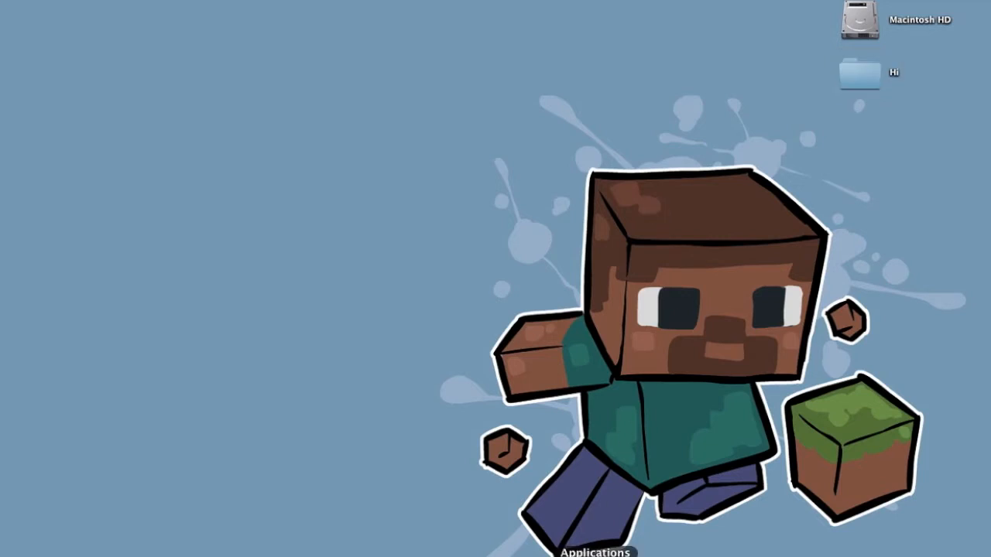
{"action": "left_click", "coordinate": [595, 551]}
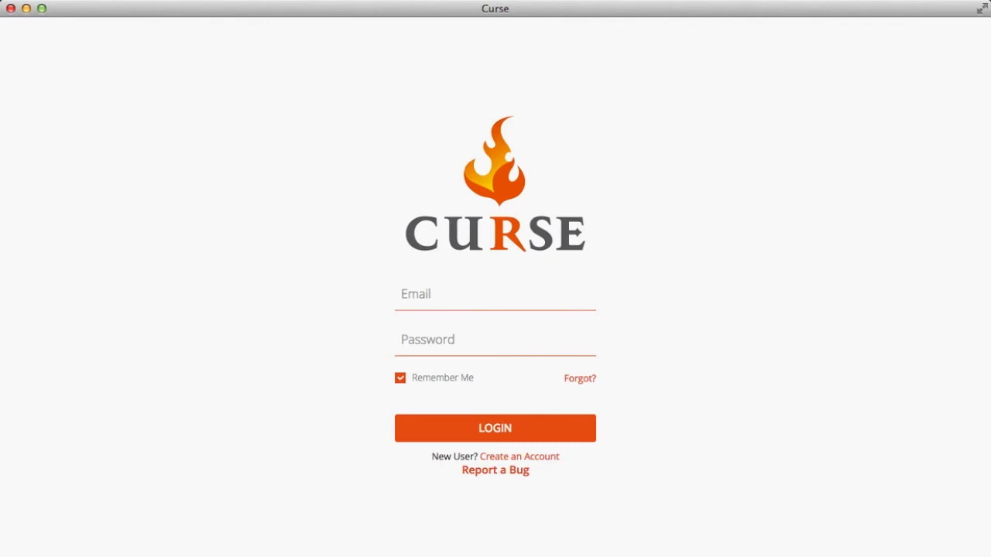
Log in to Curse and browse its home tiles (Guild Sync, Addons, Create a Server).
{"action": "left_click", "coordinate": [496, 428]}
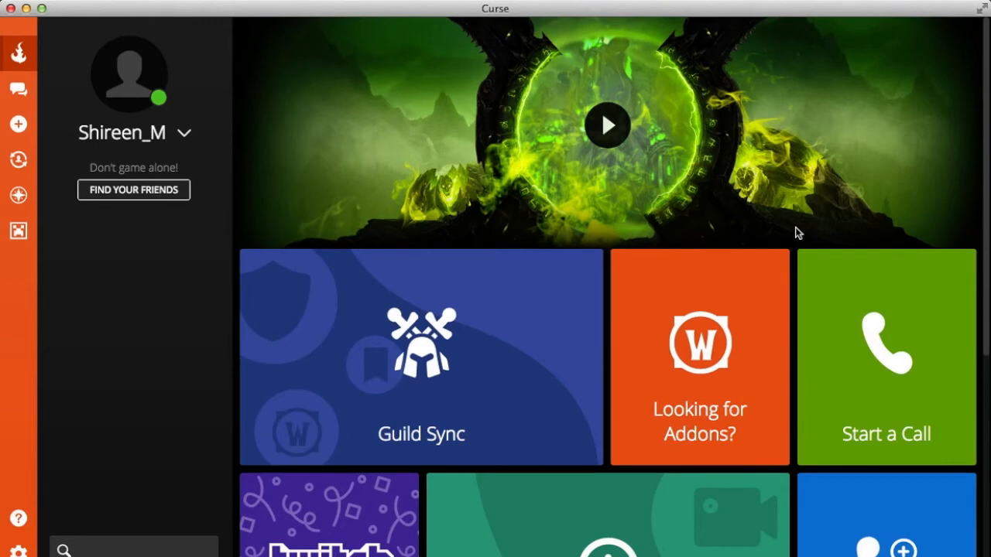
{"action": "scroll", "scroll_direction": "down", "scroll_amount": 3}
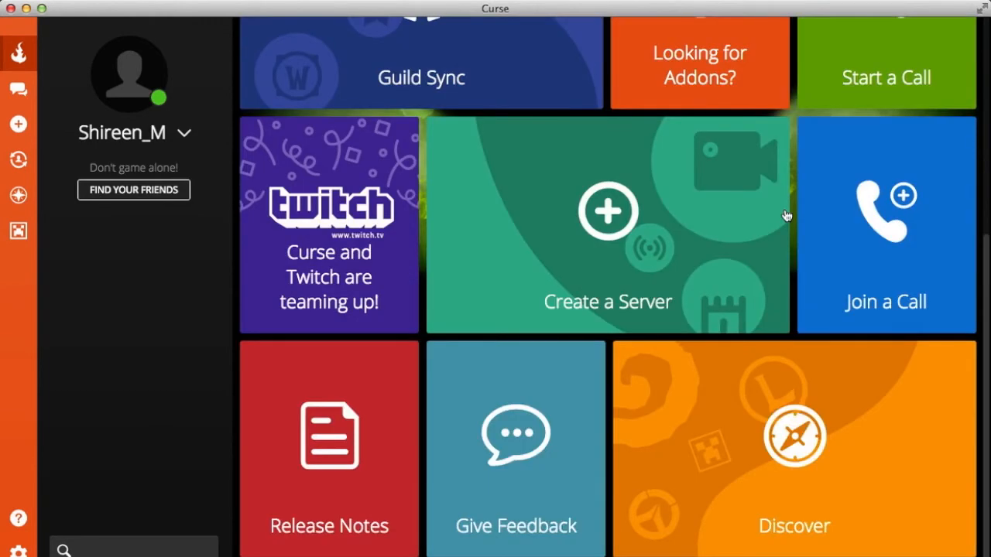
{"action": "scroll", "scroll_direction": "down", "scroll_amount": 3}
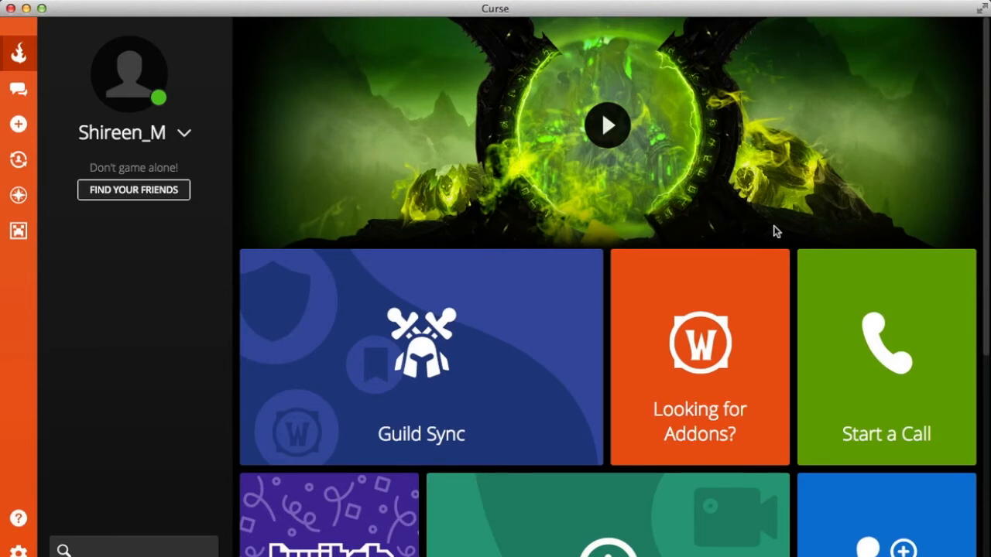
{"action": "mouse_move", "coordinate": [680, 163]}
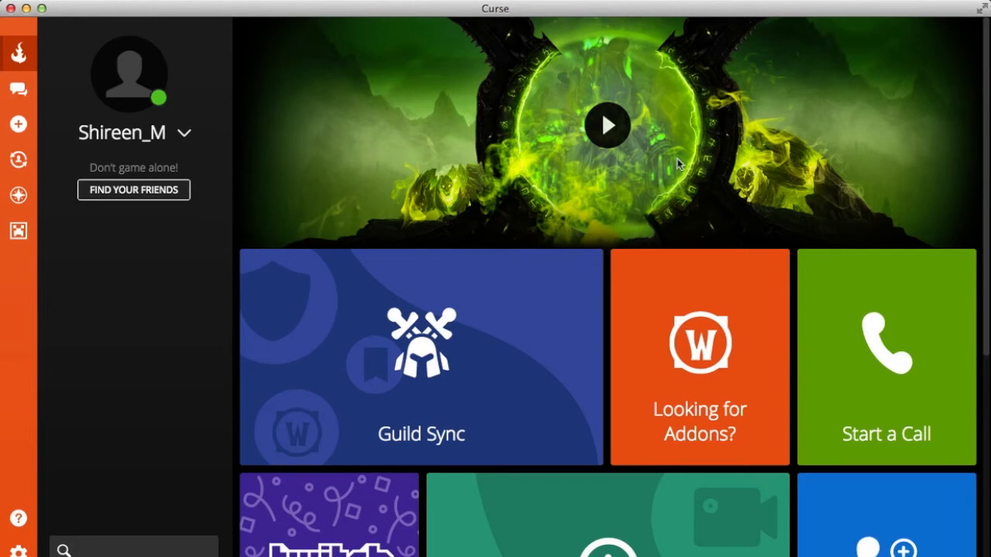
{"action": "mouse_move", "coordinate": [18, 230]}
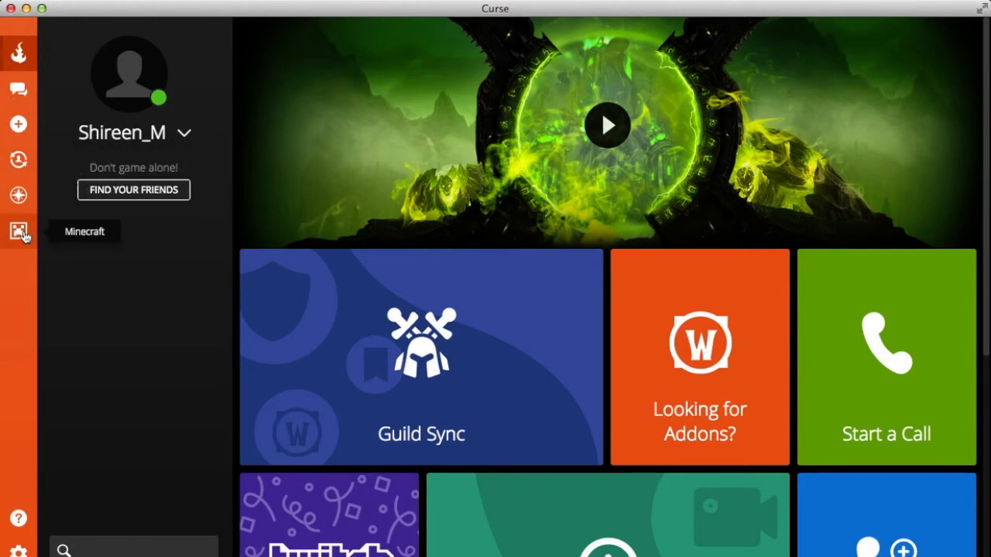
Enter the Minecraft section, browse FTB modpacks and view the FTB Unstable 1.10 pack.
{"action": "left_click", "coordinate": [18, 231]}
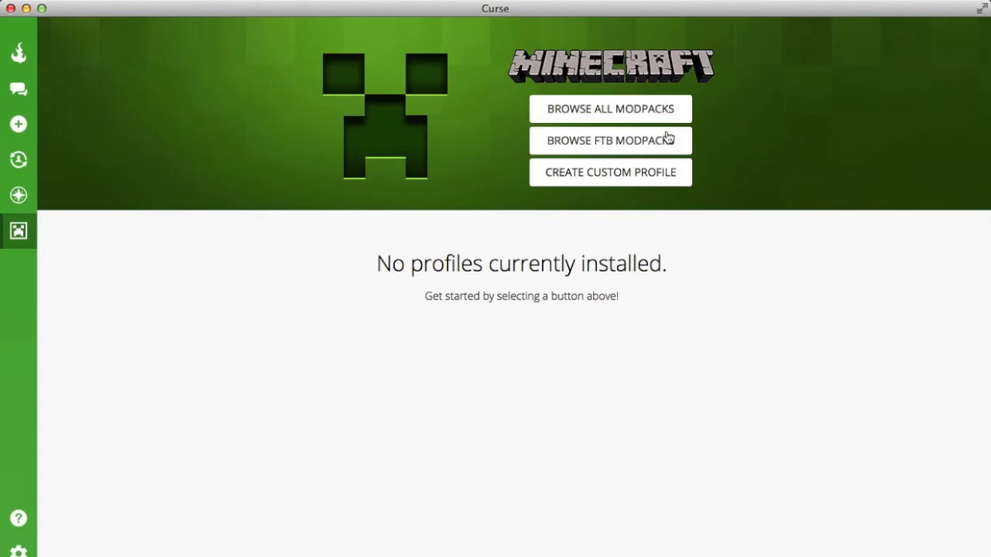
{"action": "left_click", "coordinate": [610, 139]}
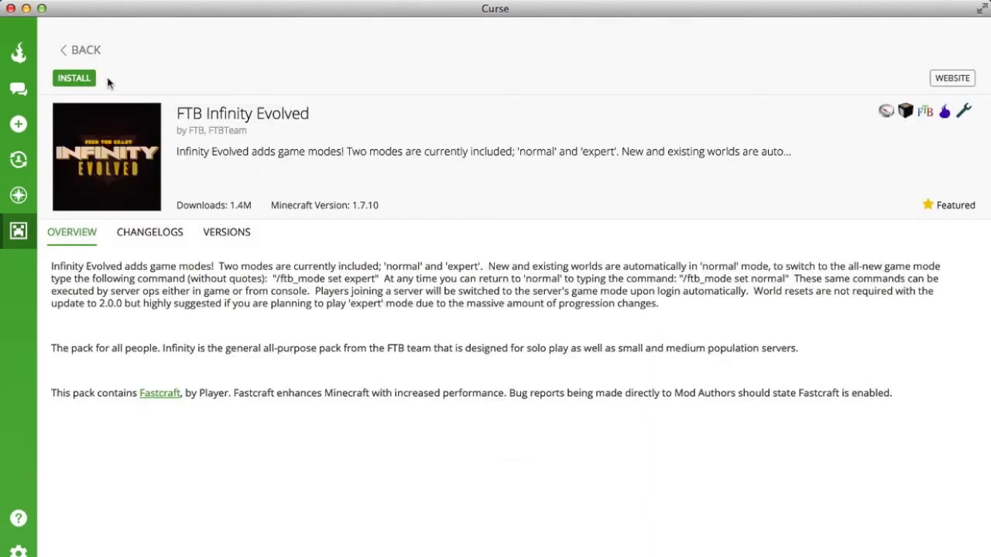
{"action": "left_click", "coordinate": [75, 78]}
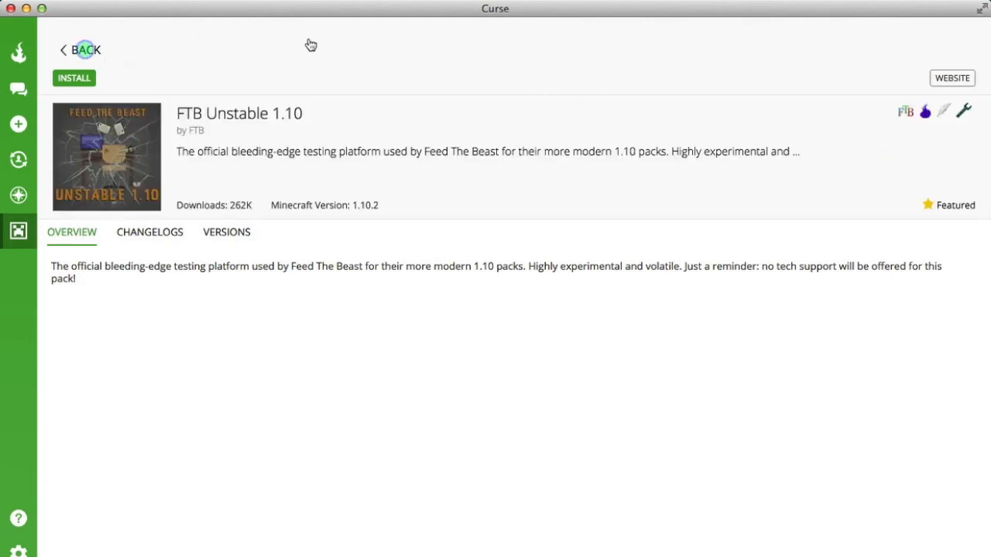
Back on the FTB modpack list, show All versions and scroll to older packs like FTB Unleashed and Unhinged.
{"action": "left_click", "coordinate": [767, 279]}
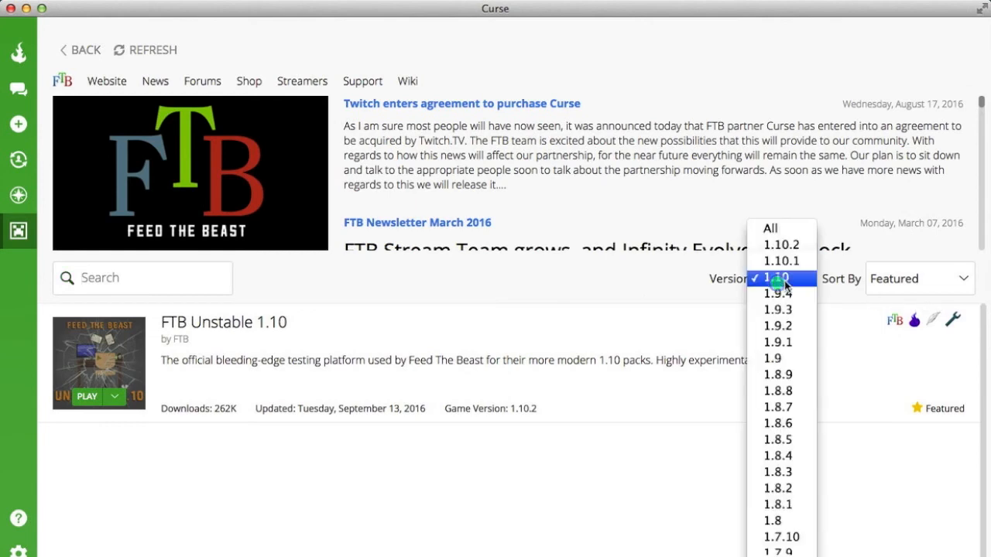
{"action": "left_click", "coordinate": [769, 227]}
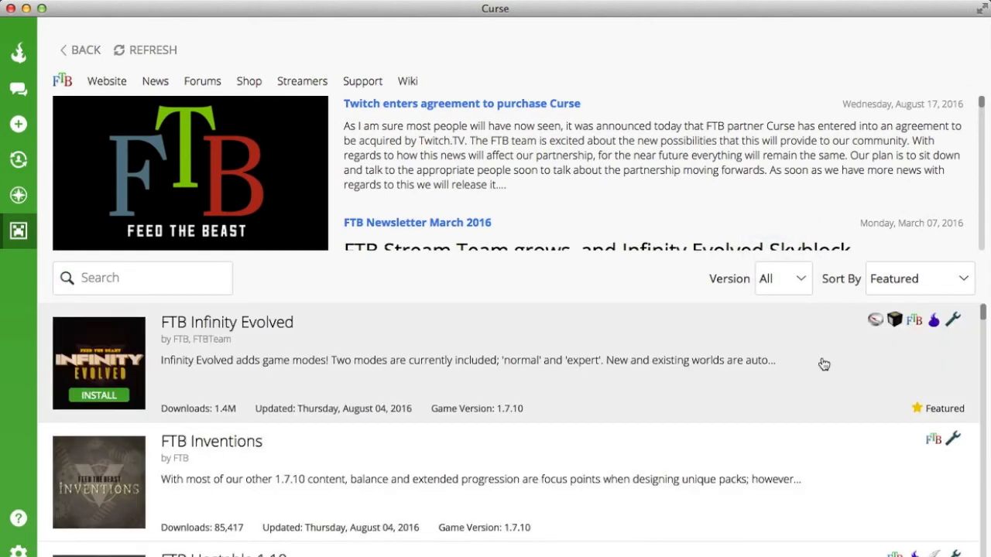
{"action": "scroll", "scroll_direction": "down", "scroll_amount": 3}
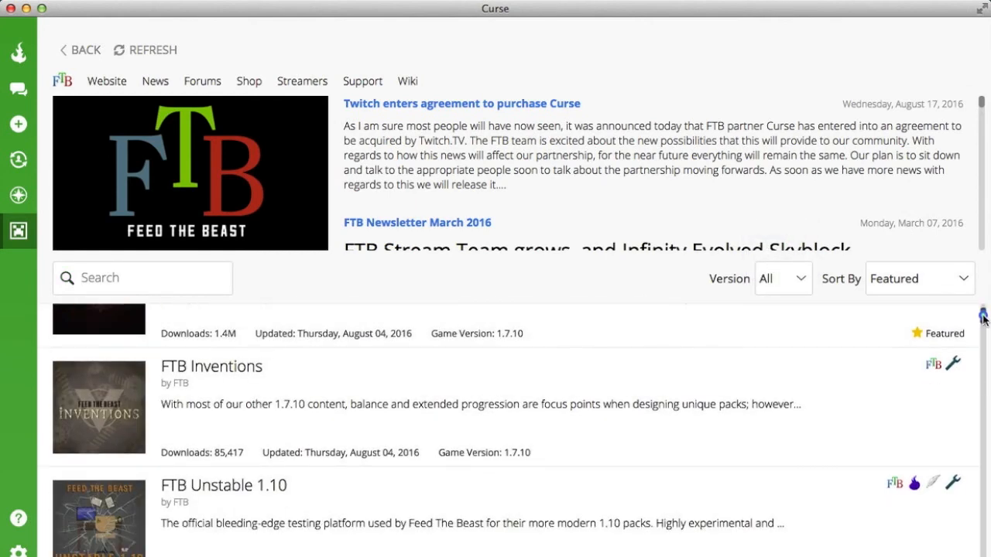
{"action": "scroll", "scroll_direction": "down", "scroll_amount": 3}
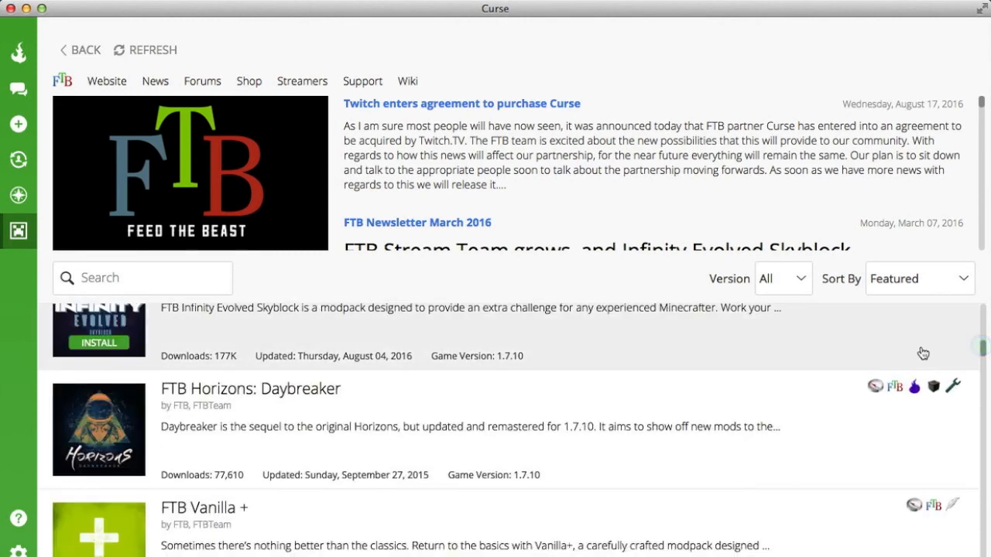
{"action": "scroll", "scroll_direction": "down", "scroll_amount": 3}
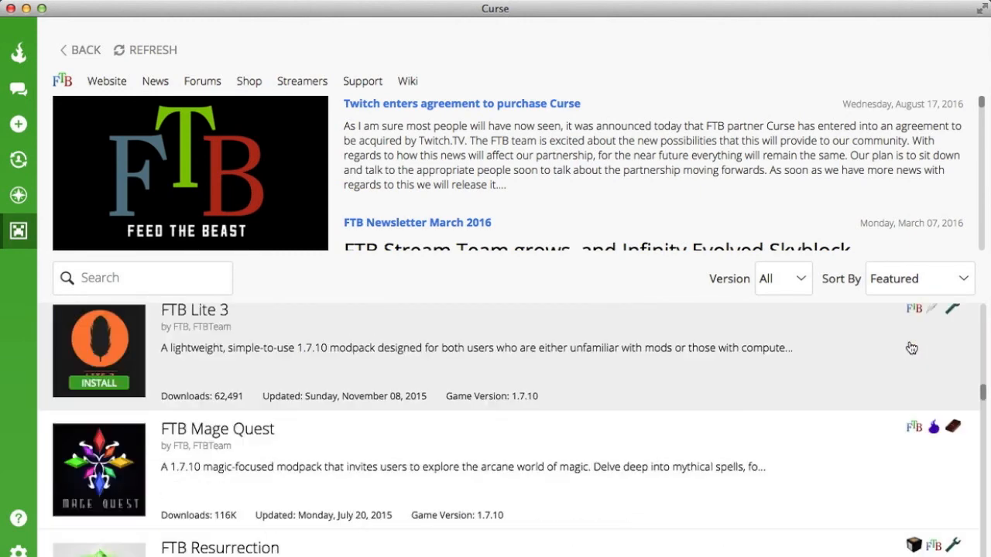
{"action": "scroll", "scroll_direction": "down", "scroll_amount": 3}
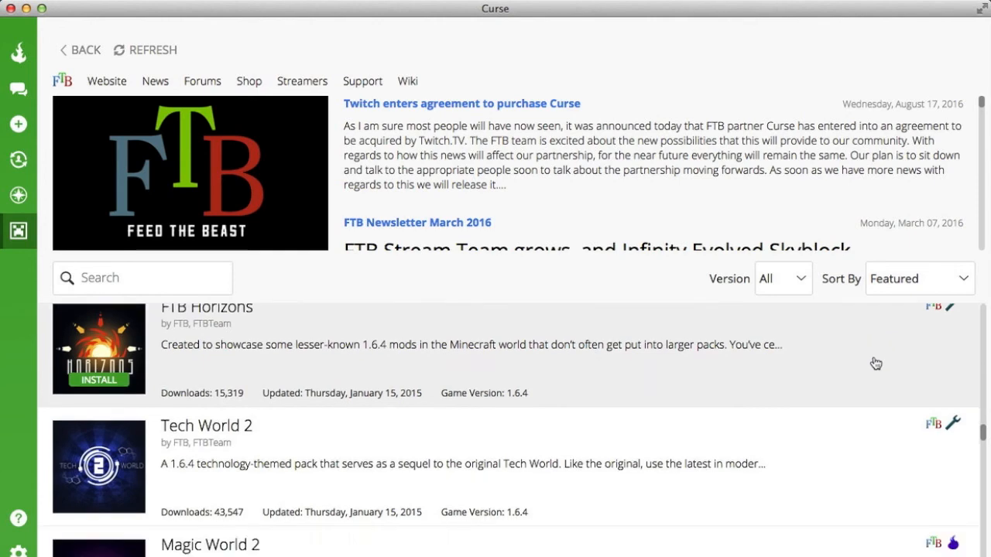
{"action": "scroll", "scroll_direction": "down", "scroll_amount": 3}
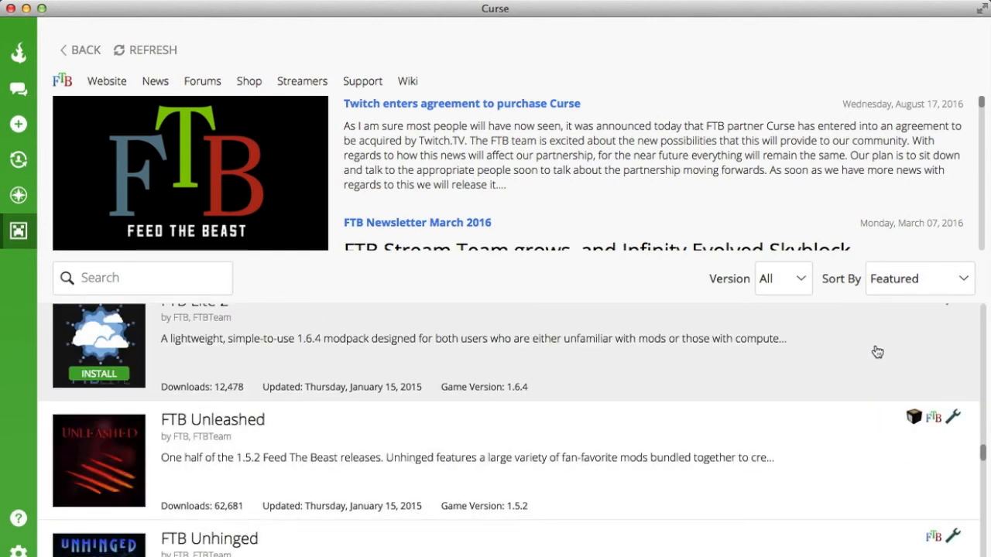